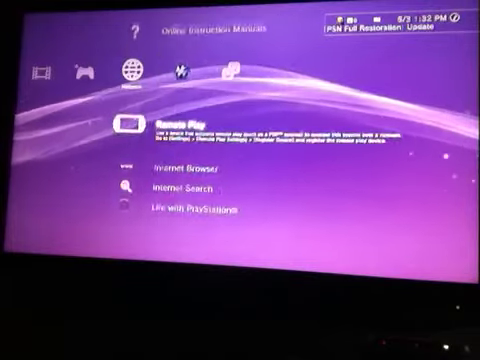
{"action": "scroll", "scroll_direction": "left", "scroll_amount": 3}
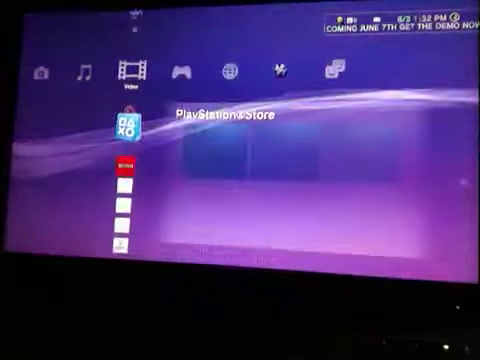
{"action": "scroll", "scroll_direction": "left", "scroll_amount": 3}
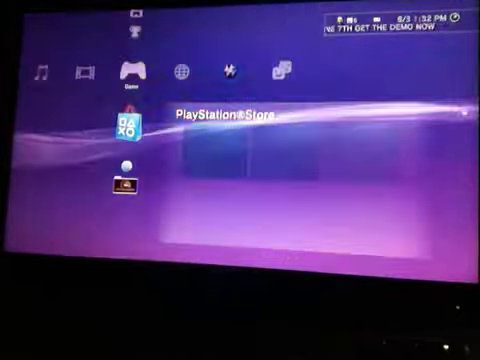
{"action": "scroll", "scroll_direction": "down", "scroll_amount": 3}
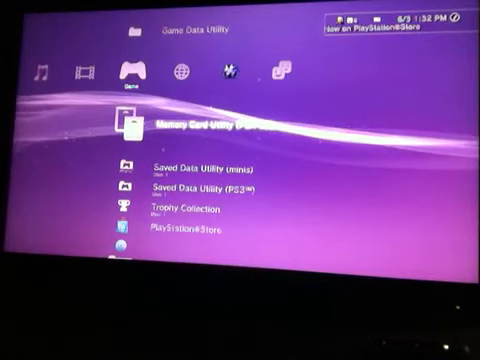
{"action": "scroll", "scroll_direction": "up", "scroll_amount": 3}
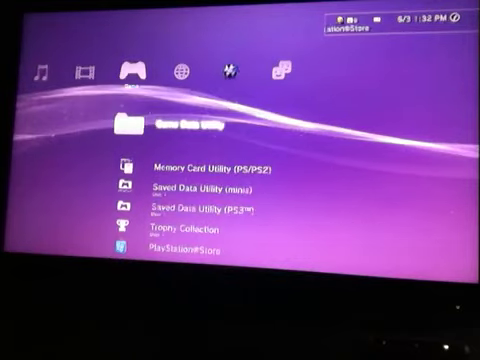
{"action": "scroll", "scroll_direction": "right", "scroll_amount": 3}
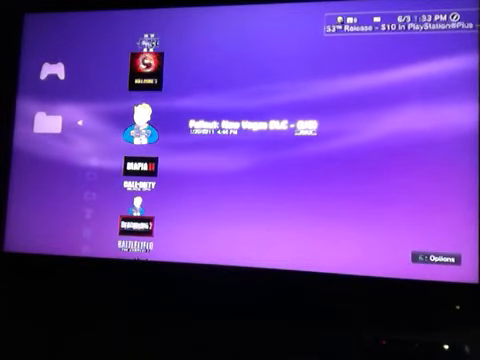
{"action": "scroll", "scroll_direction": "down", "scroll_amount": 3}
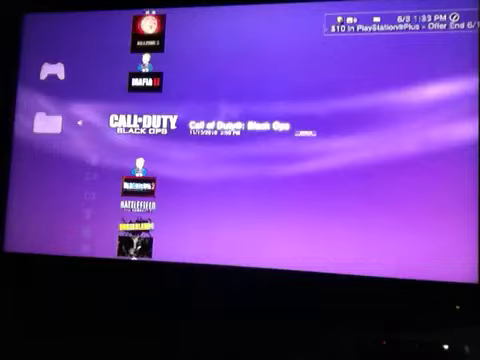